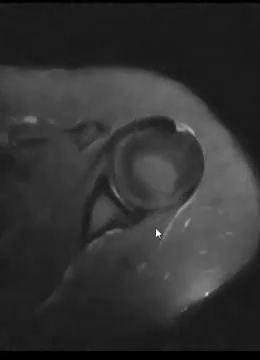
mouse_move(80, 162)
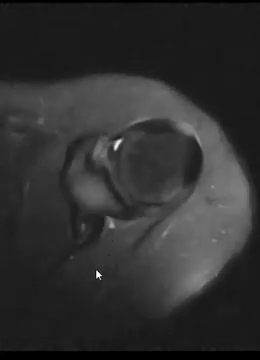
mouse_move(190, 172)
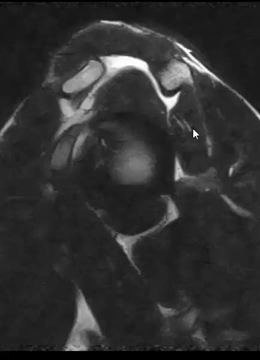
mouse_move(188, 132)
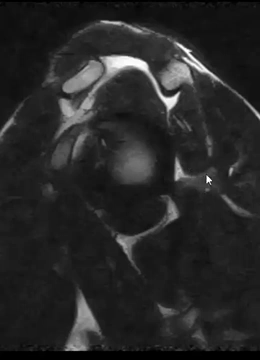
mouse_move(204, 178)
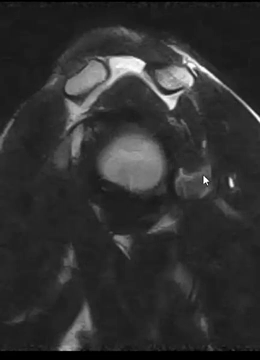
mouse_move(188, 180)
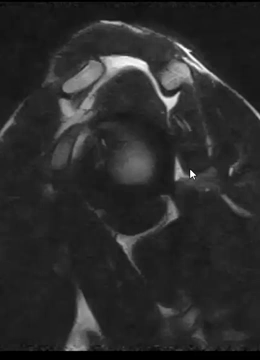
mouse_move(136, 188)
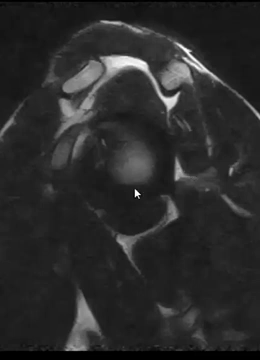